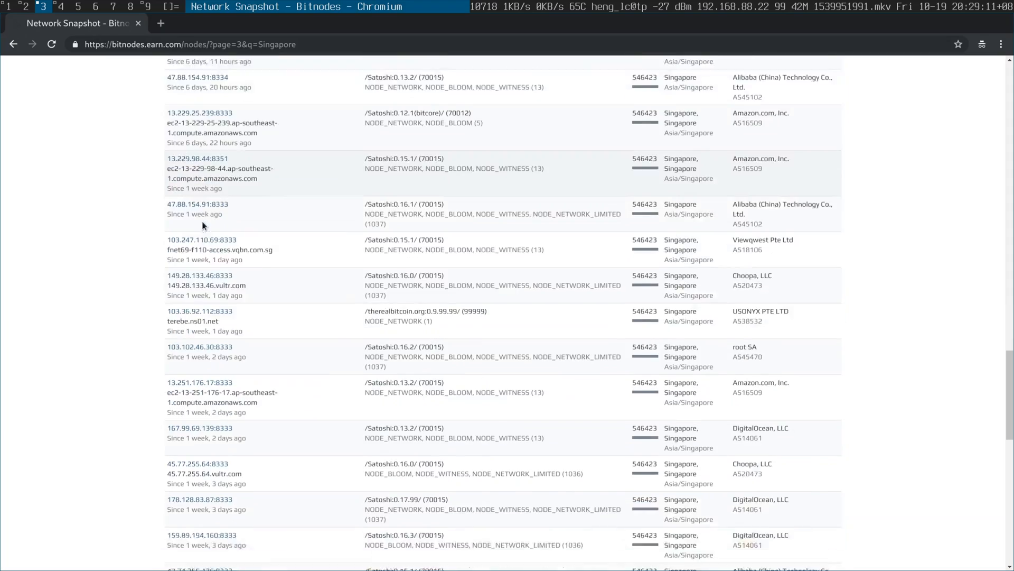
scroll("down", 3)
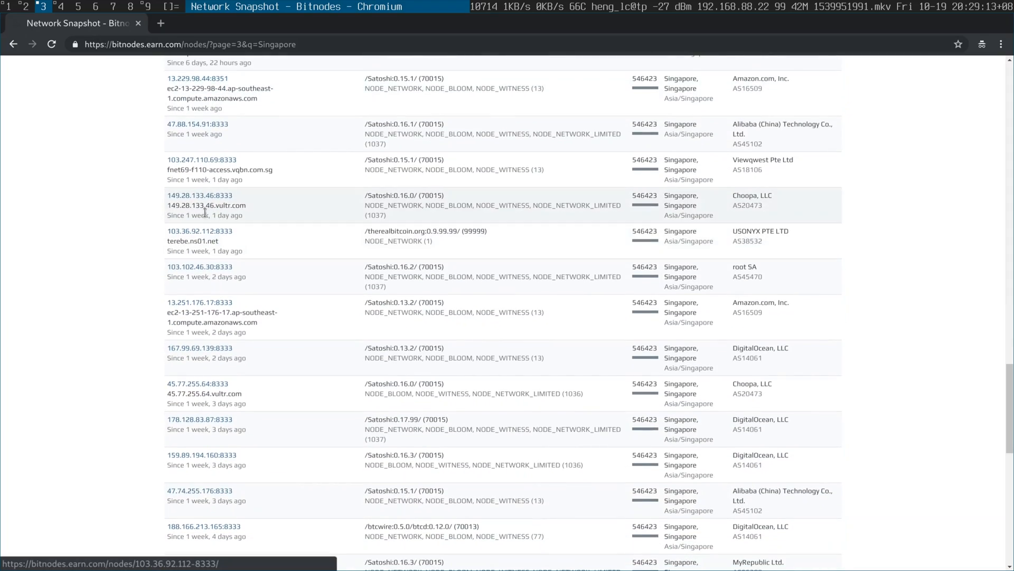
scroll("down", 3)
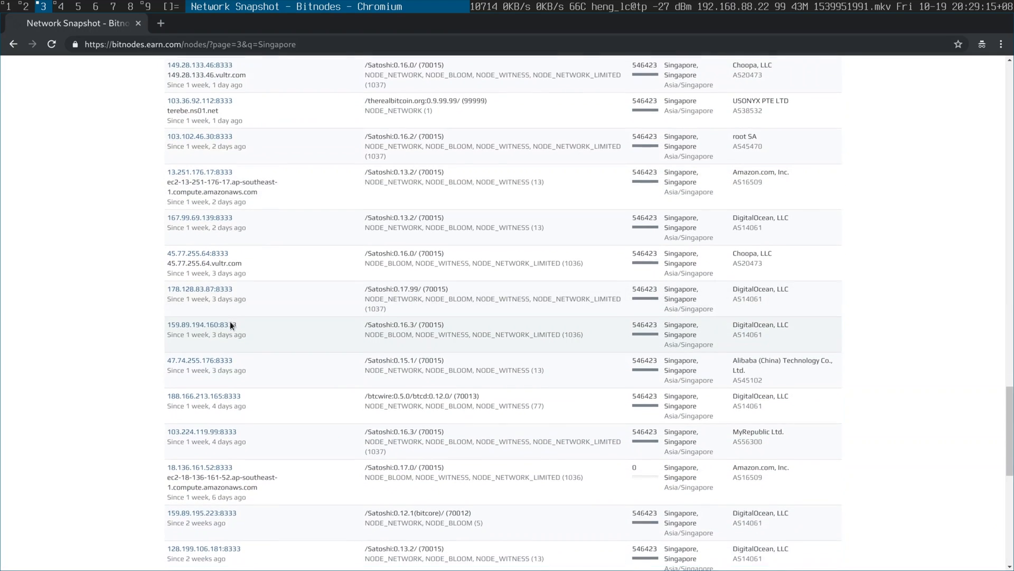